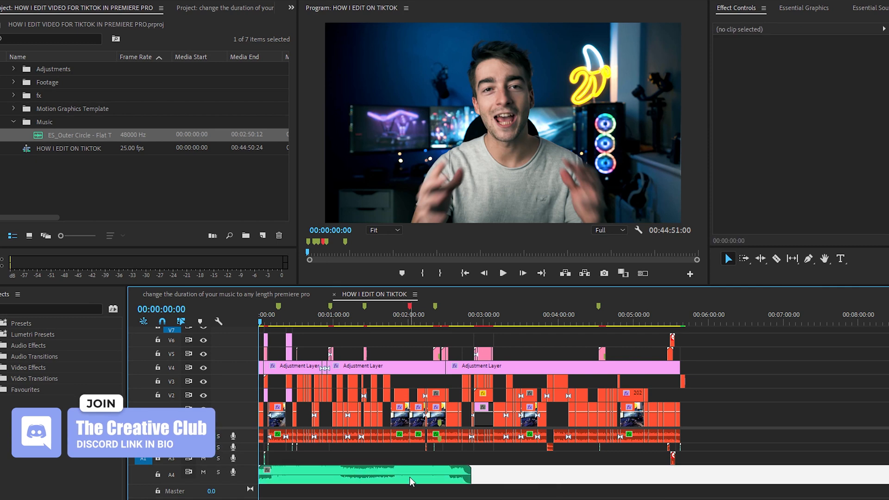
Step: Send the A4 music clip to Adobe Audition via Edit Clip In Adobe Audition
{"action": "right_click", "coordinate": [411, 473]}
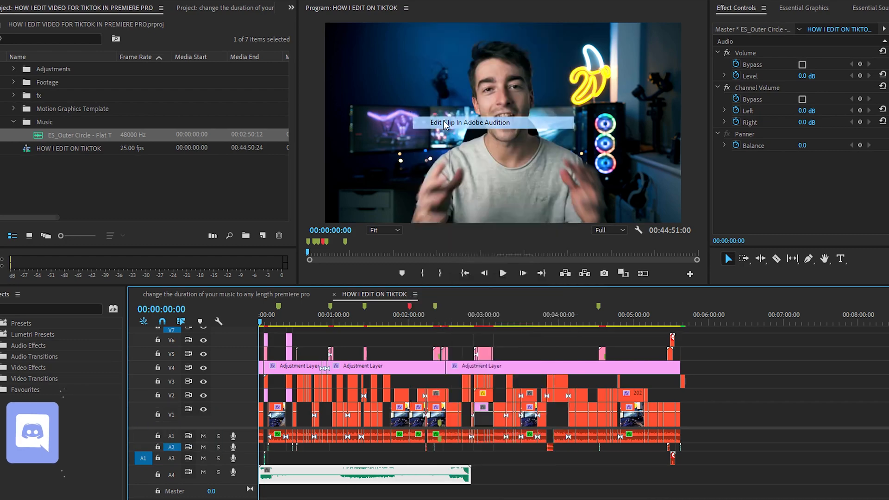
{"action": "left_click", "coordinate": [469, 122]}
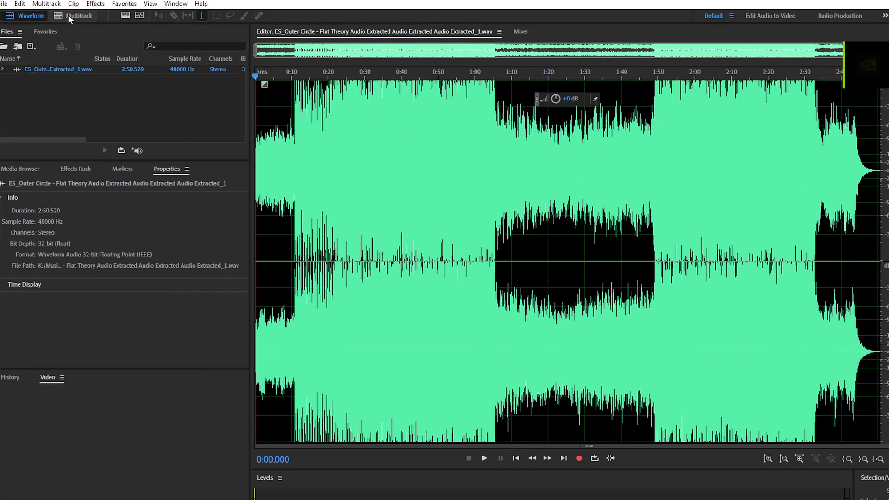
Step: Create a new multitrack session in Audition holding the song
{"action": "left_click", "coordinate": [78, 16]}
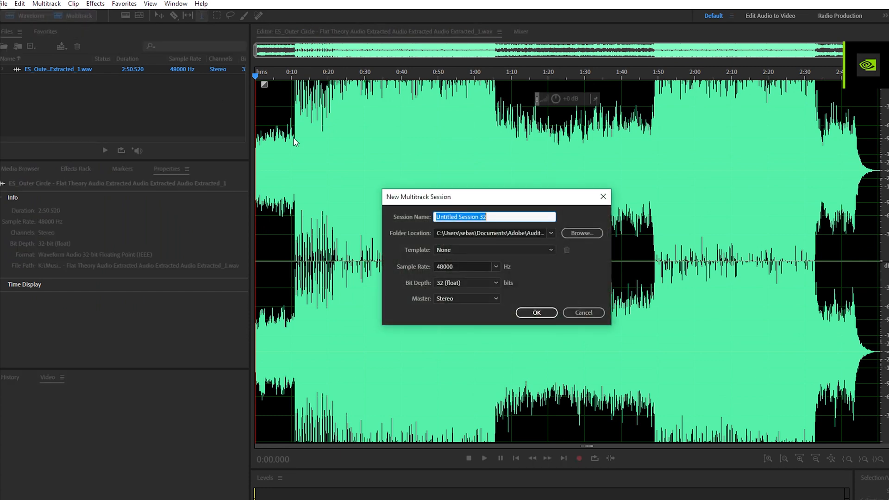
{"action": "left_click", "coordinate": [535, 313]}
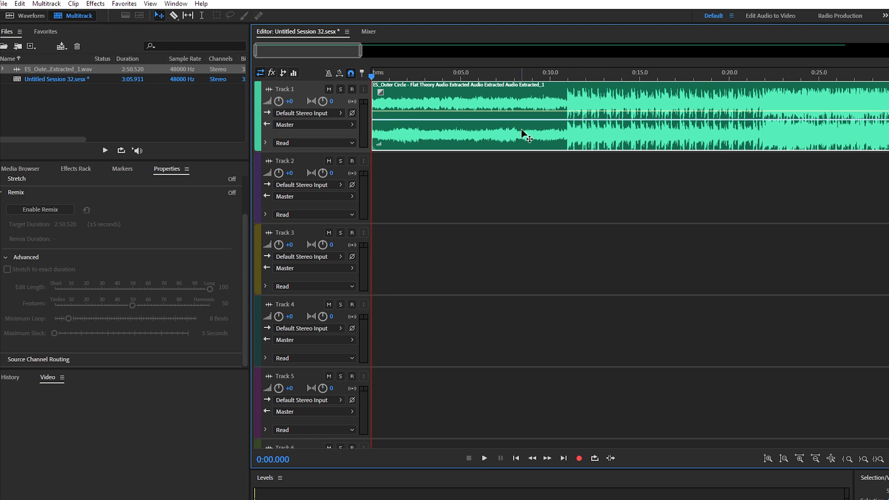
Step: Enable Remix on the song clip and find the video sequence's end in Premiere
{"action": "right_click", "coordinate": [522, 134]}
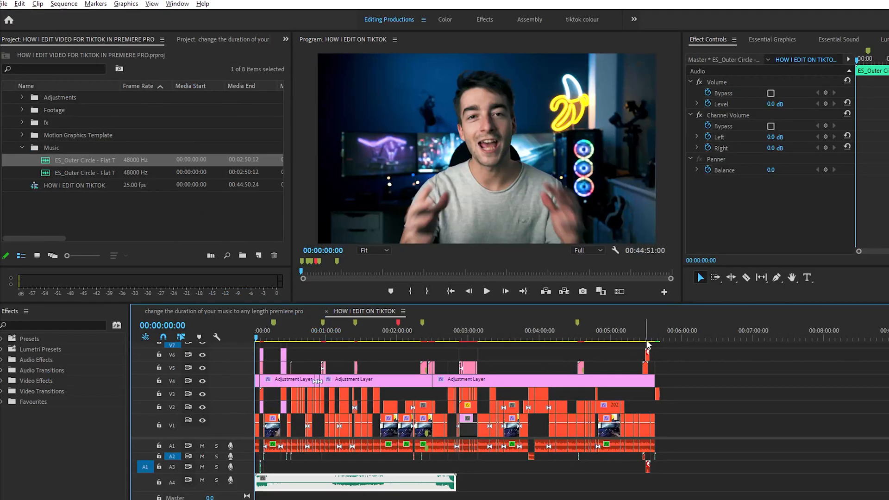
{"action": "left_click", "coordinate": [647, 330]}
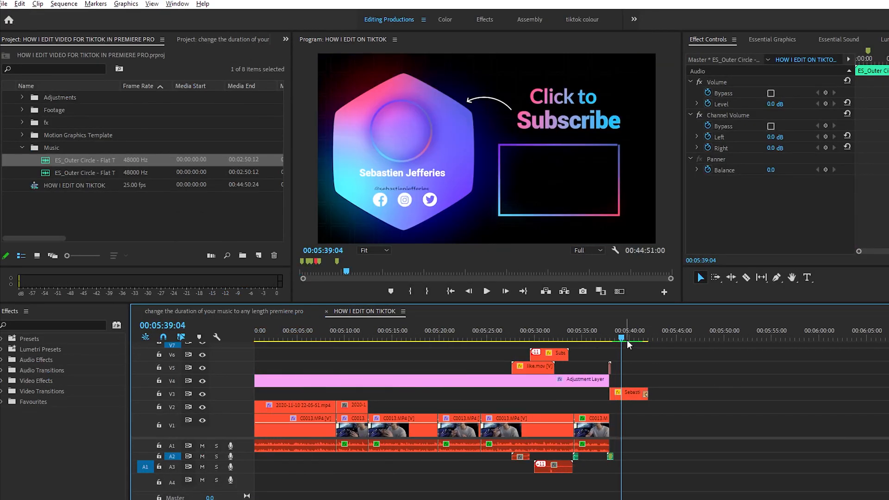
{"action": "left_click_drag", "start_coordinate": [628, 337], "coordinate": [644, 338]}
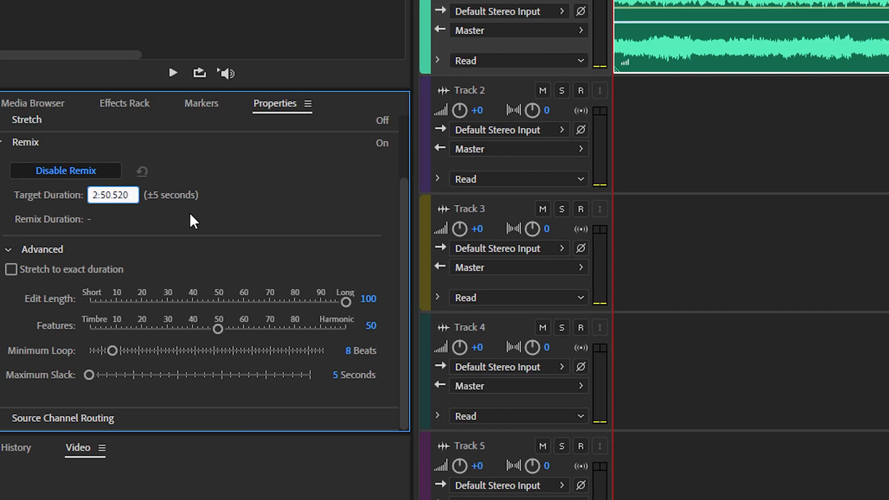
Step: Enter a remix Target Duration of 5:50.520, yielding a remix about 5:34 long
{"action": "type", "text": "5:50.520"}
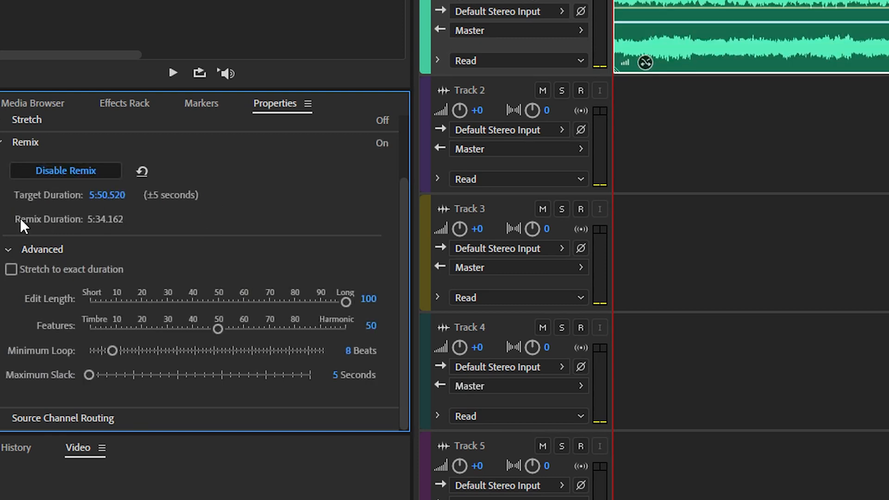
{"action": "mouse_move", "coordinate": [101, 227]}
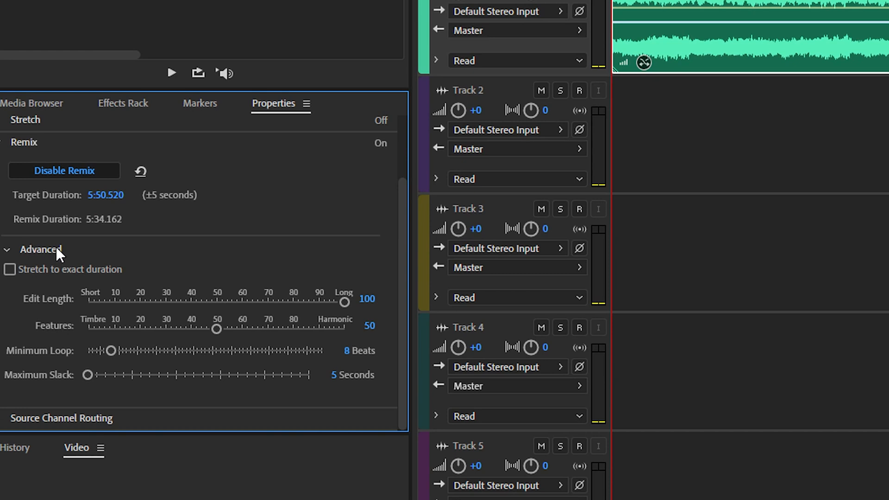
{"action": "left_click", "coordinate": [10, 269]}
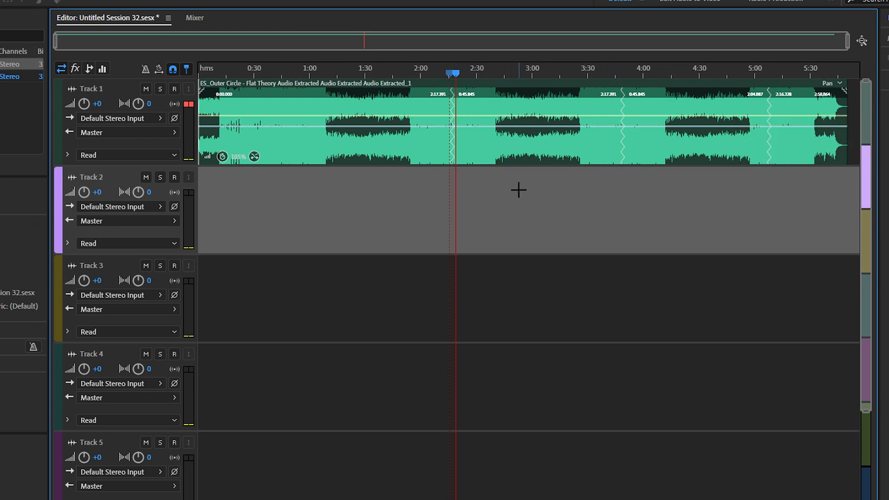
{"action": "mouse_move", "coordinate": [509, 199]}
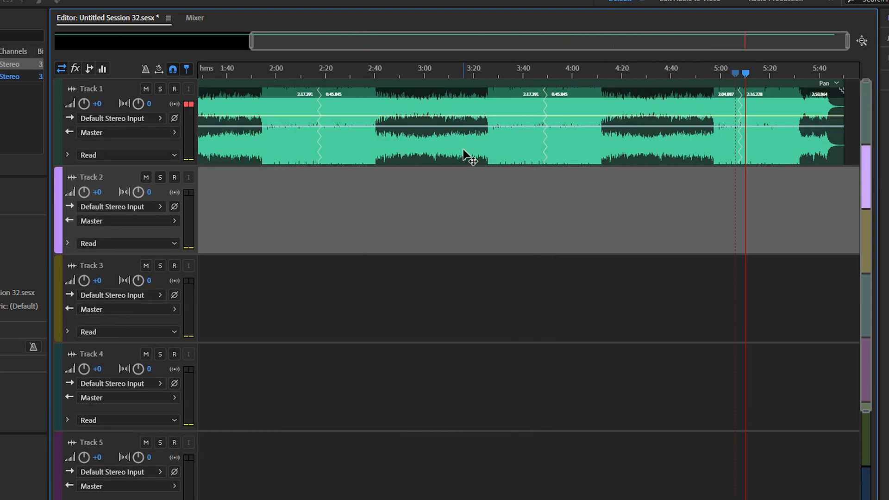
Step: Export the entire remixed session as an MP3 mixdown, demoo.mp3
{"action": "right_click", "coordinate": [465, 156]}
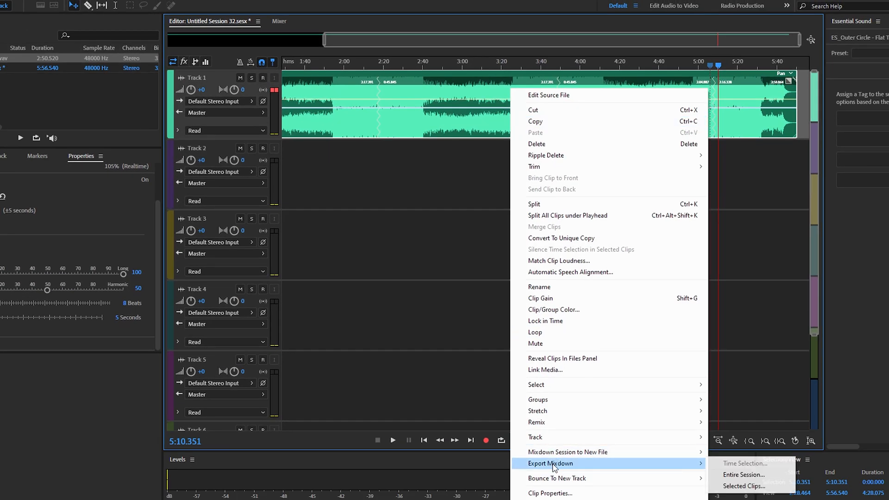
{"action": "left_click", "coordinate": [740, 475]}
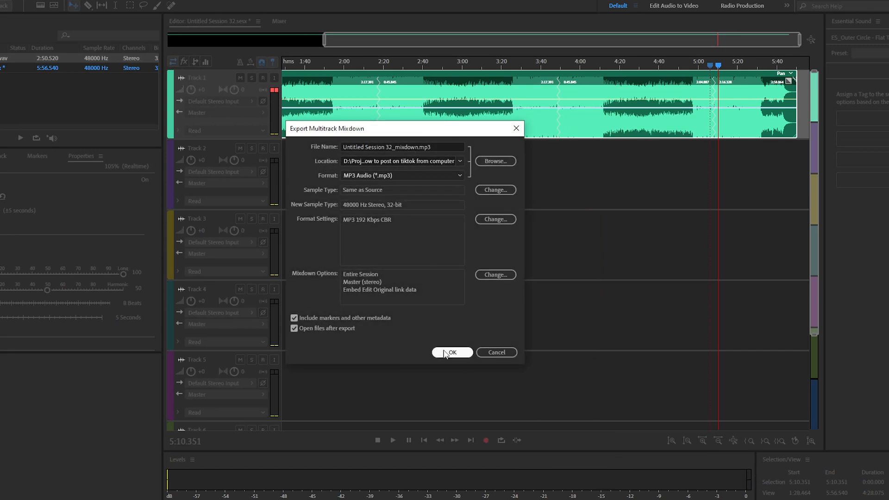
{"action": "left_click", "coordinate": [452, 352]}
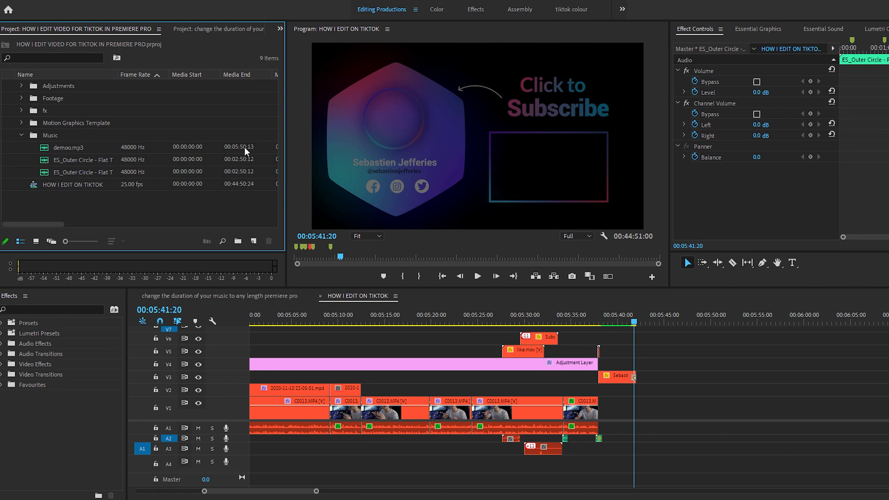
{"action": "mouse_move", "coordinate": [238, 165]}
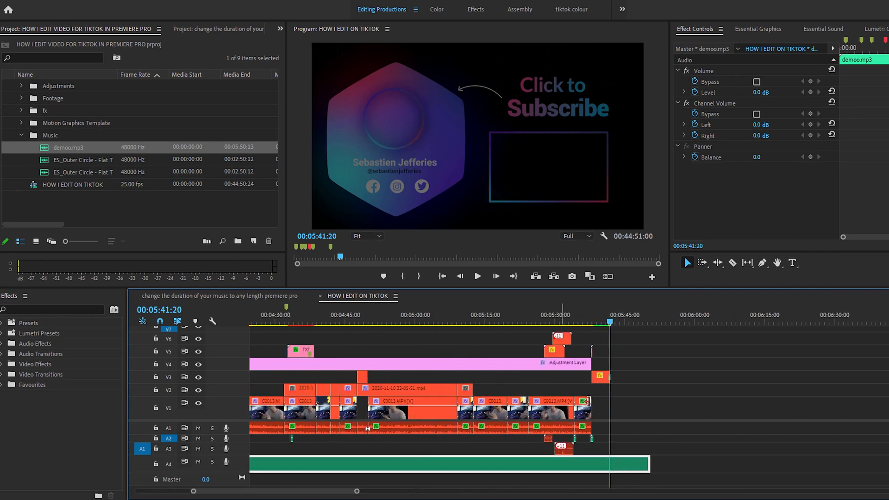
Step: Deselect the newly placed demoo.mp3 clip on the timeline
{"action": "left_click", "coordinate": [823, 28]}
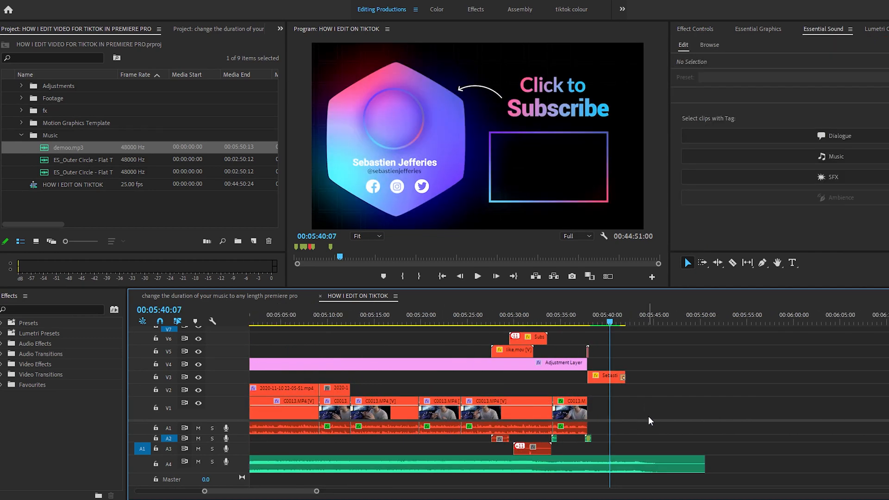
{"action": "mouse_move", "coordinate": [644, 419]}
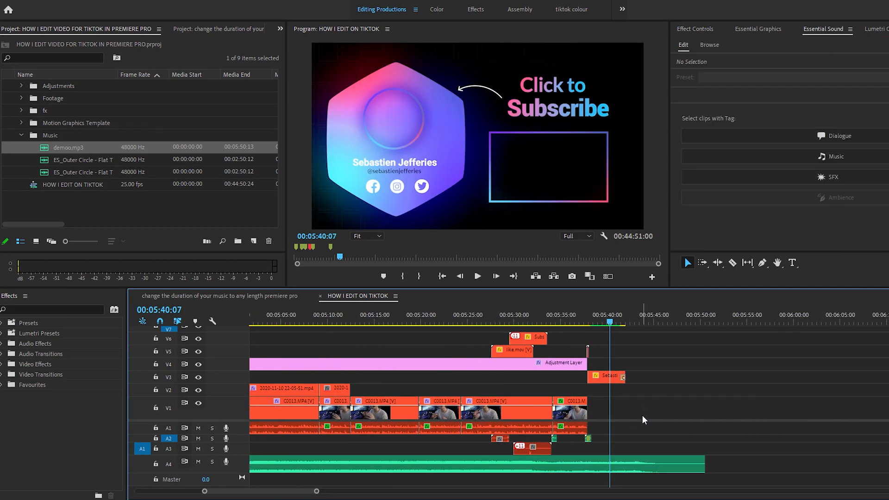